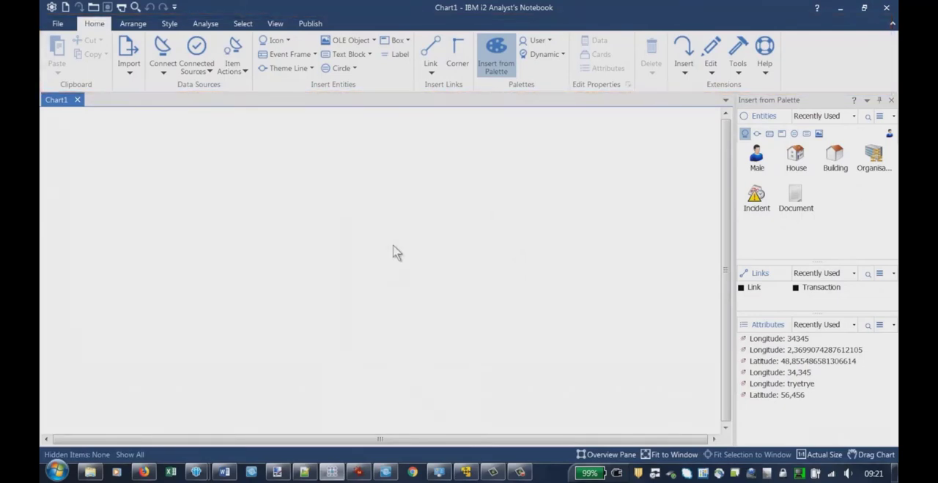
mouse_move(427, 323)
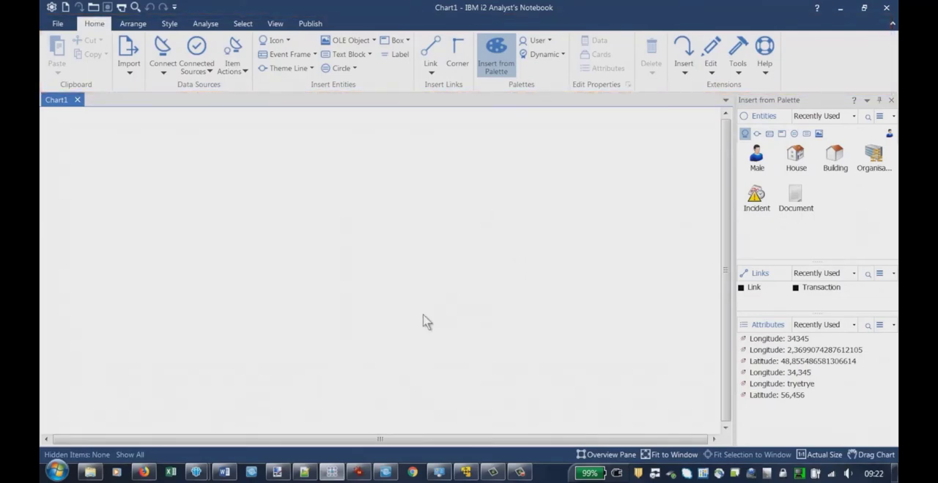
mouse_move(450, 294)
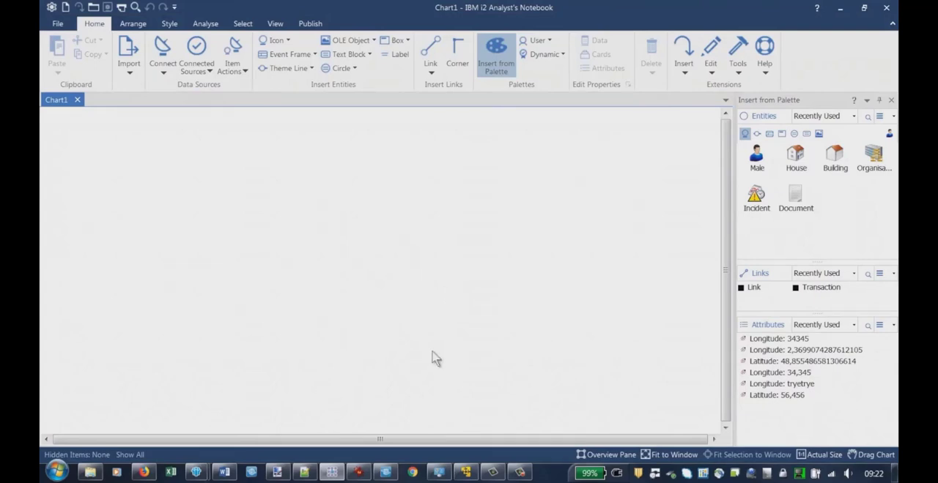
mouse_move(414, 476)
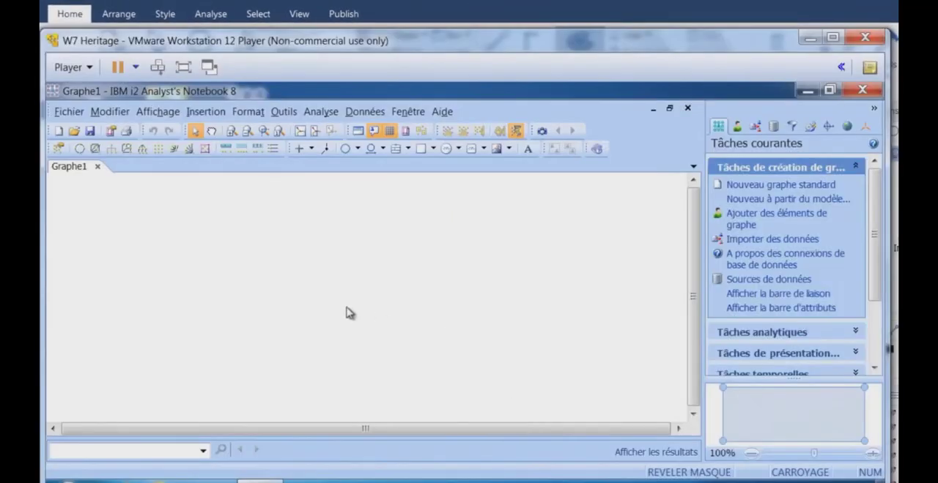
mouse_move(157, 111)
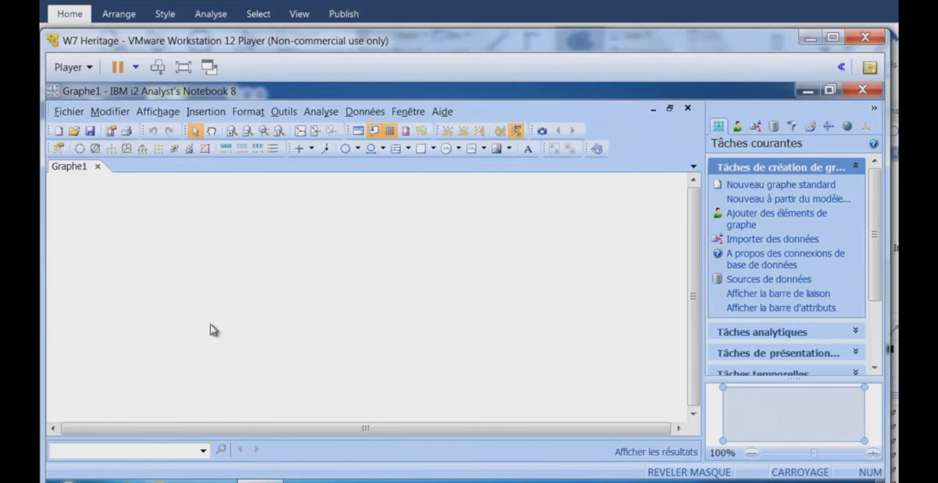
mouse_move(120, 229)
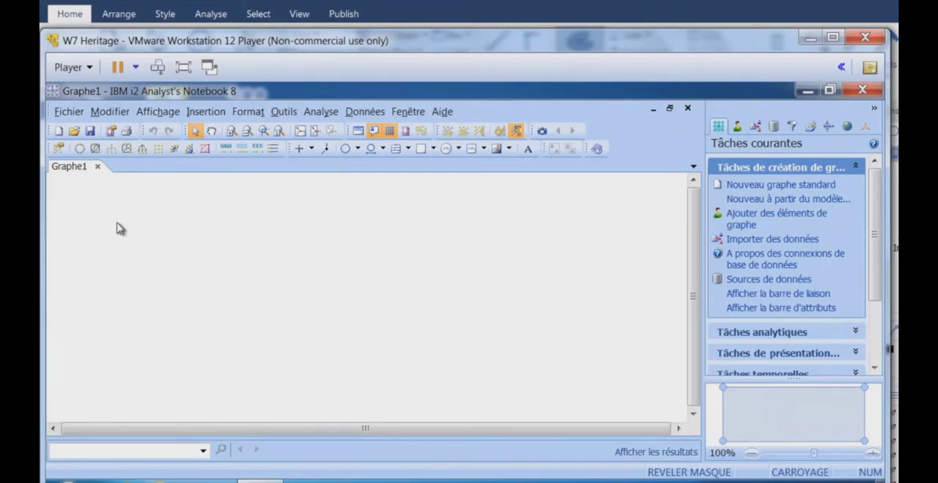
mouse_move(407, 111)
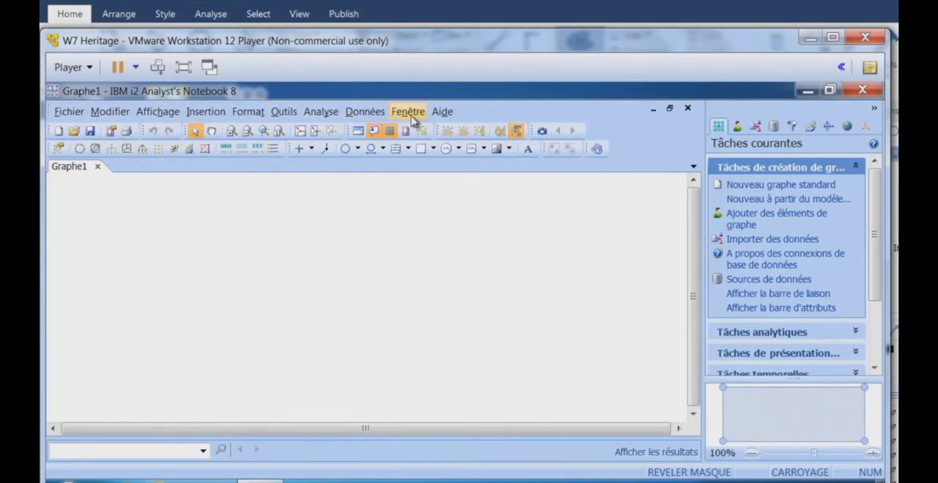
In the Analyst's Notebook 8 VM, browse and dismiss the Insertion and Format menus.
left_click(205, 111)
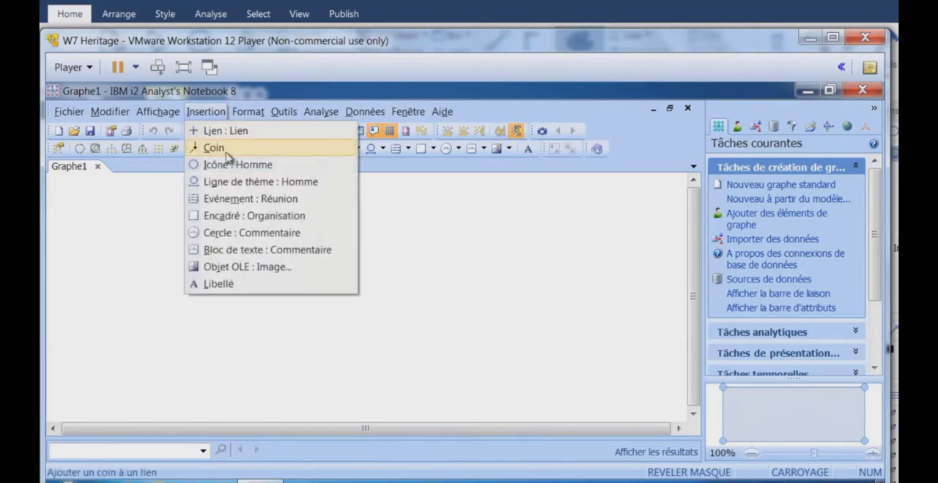
left_click(213, 147)
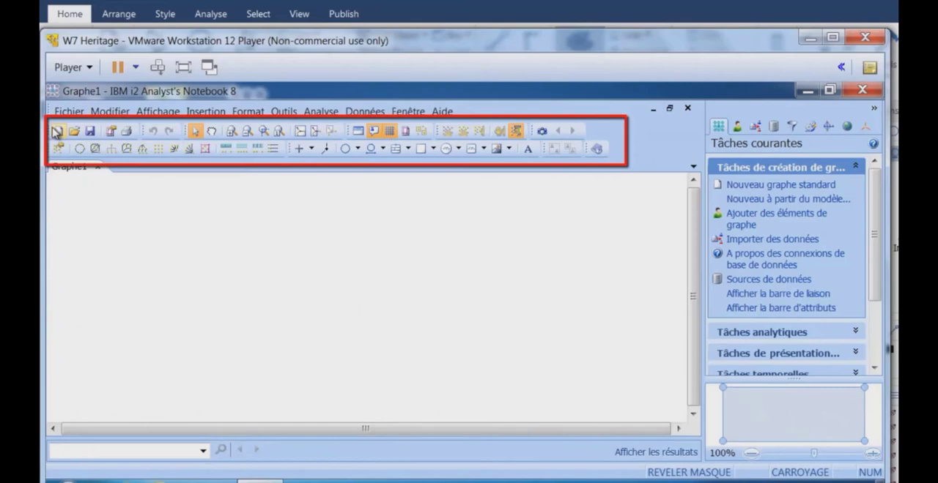
mouse_move(226, 145)
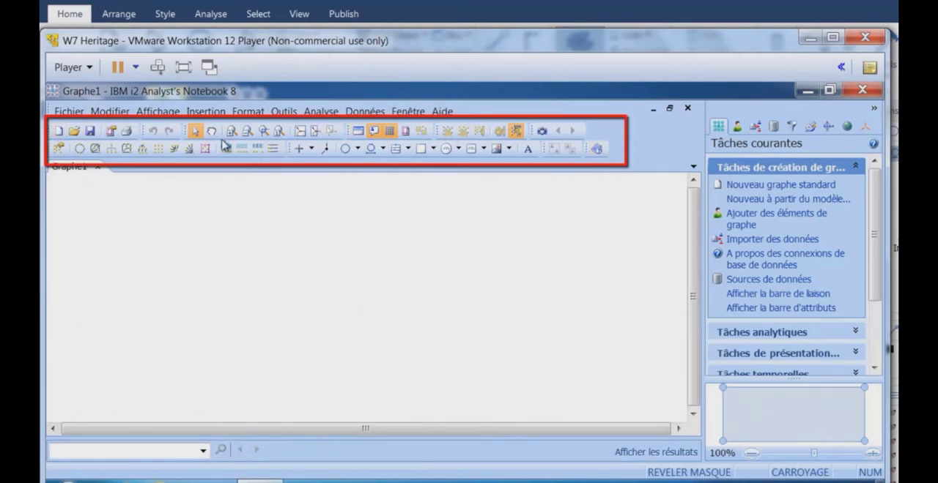
left_click(248, 111)
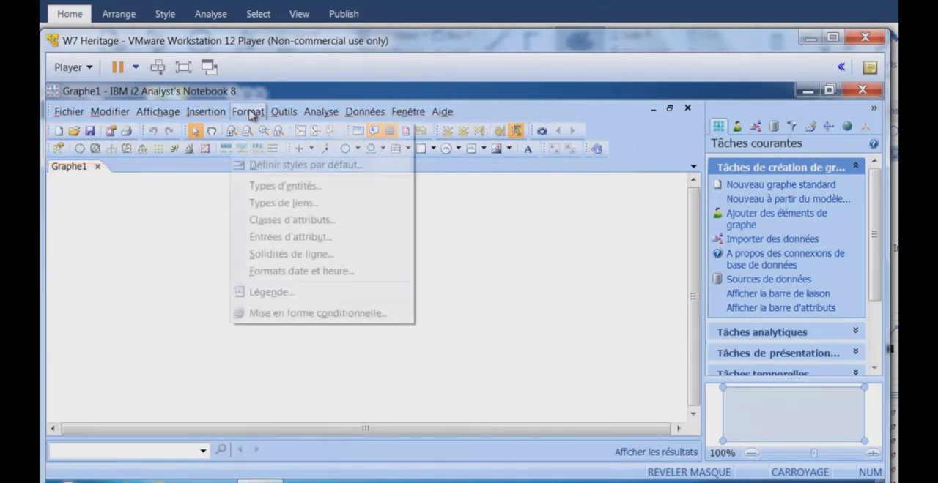
left_click(364, 111)
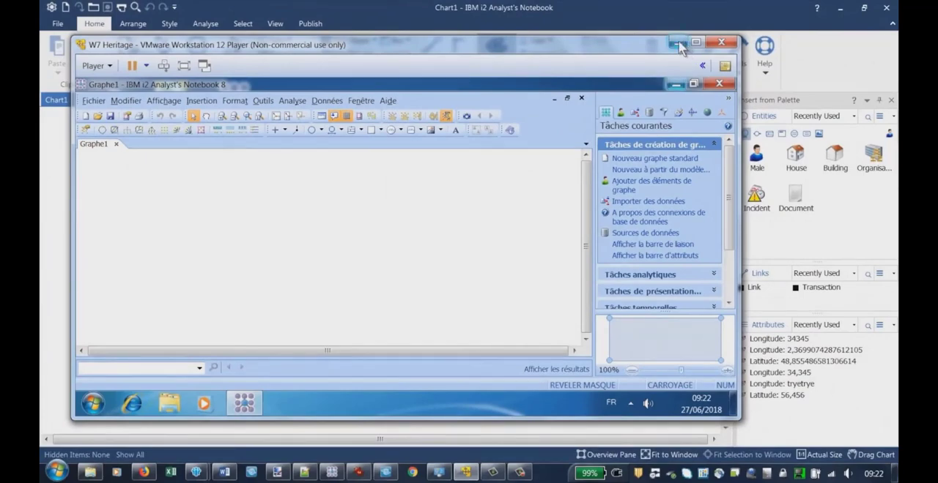
Minimize the VMware Player window and bring up the blank Word document.
left_click(676, 43)
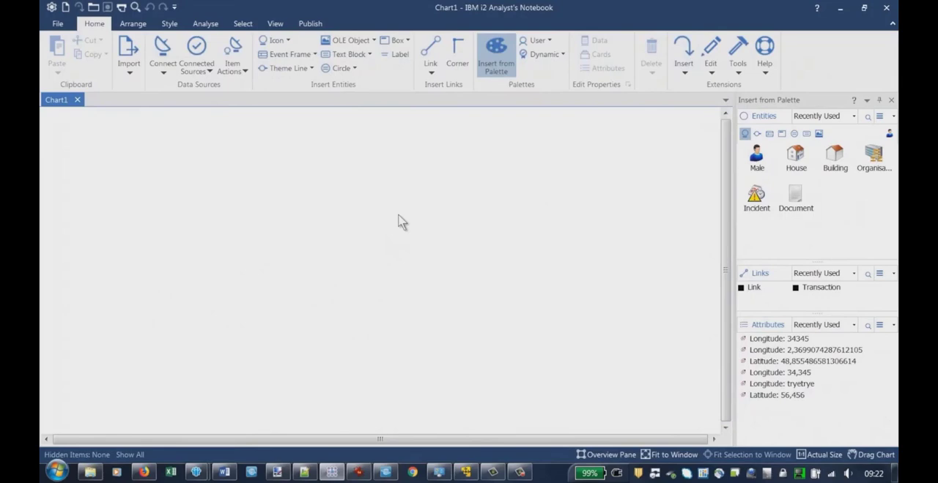
mouse_move(401, 218)
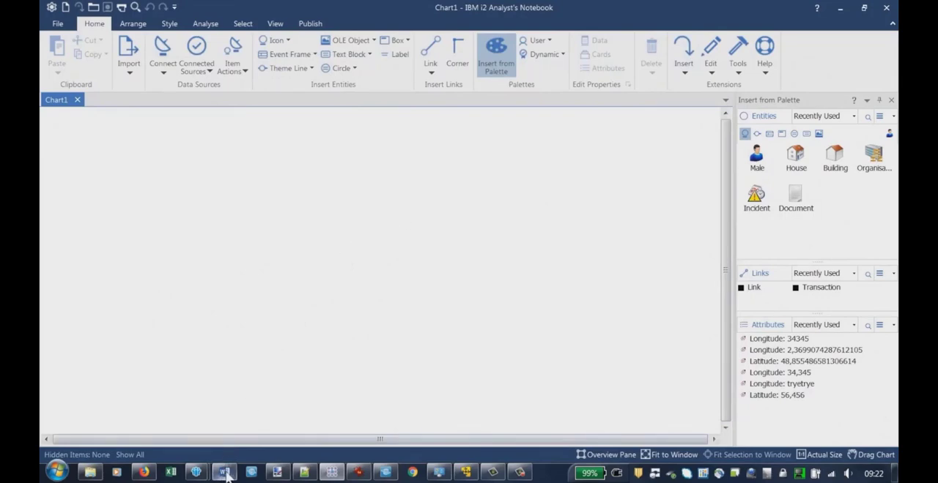
left_click(224, 471)
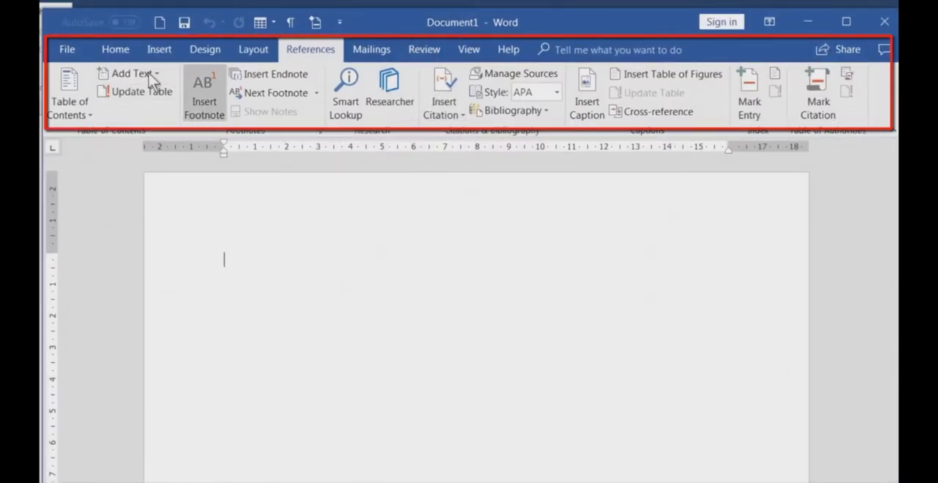
Show Word's Insert ribbon, then minimize Word to return to the chart.
left_click(159, 49)
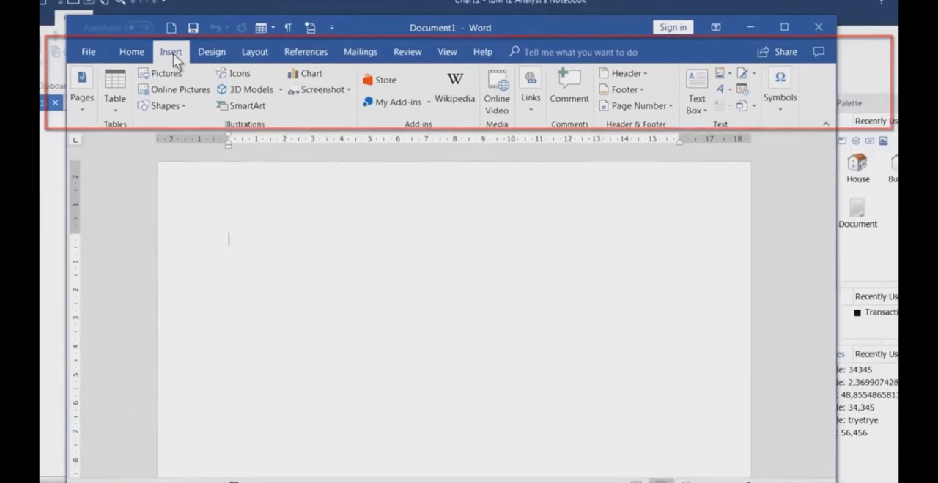
left_click(350, 54)
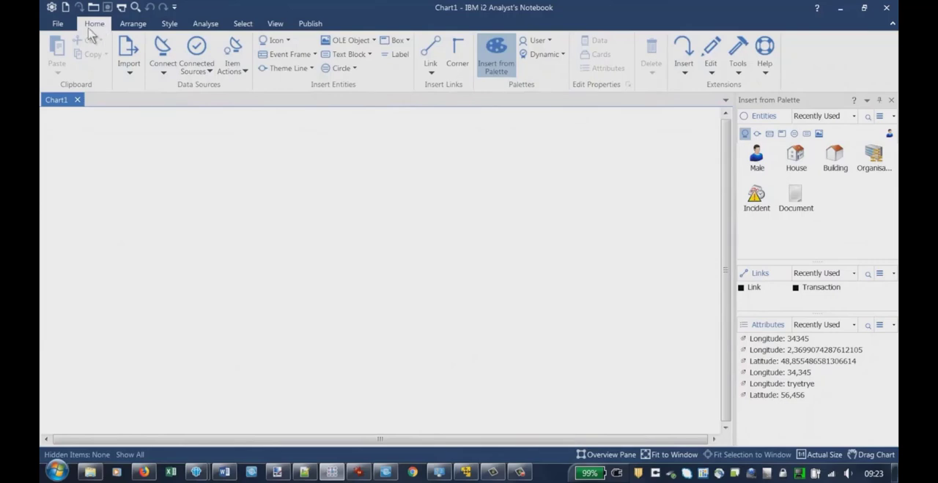
mouse_move(71, 56)
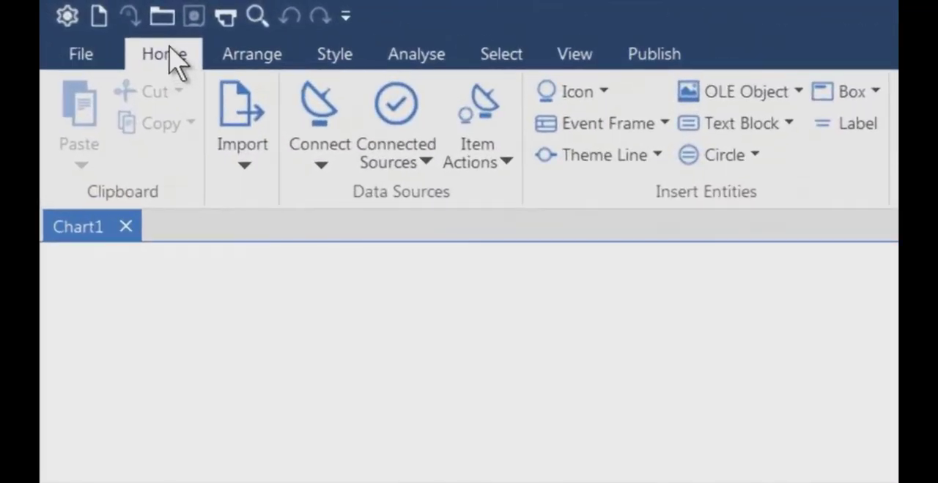
Show the Style ribbon with font and entity style options for Male 1.
left_click(334, 54)
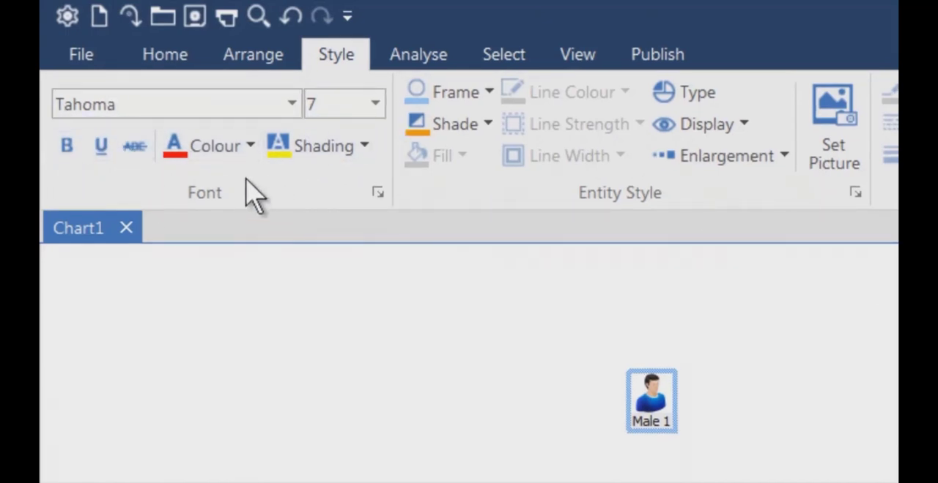
mouse_move(220, 198)
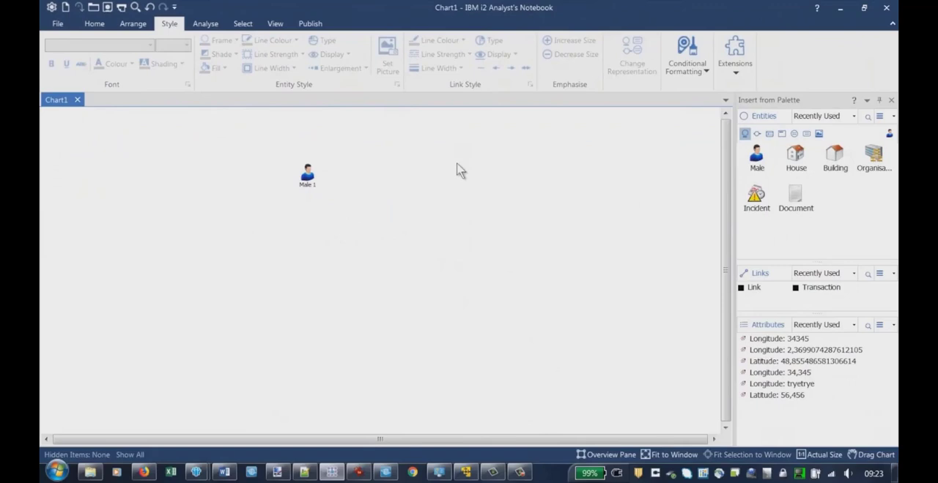
mouse_move(414, 164)
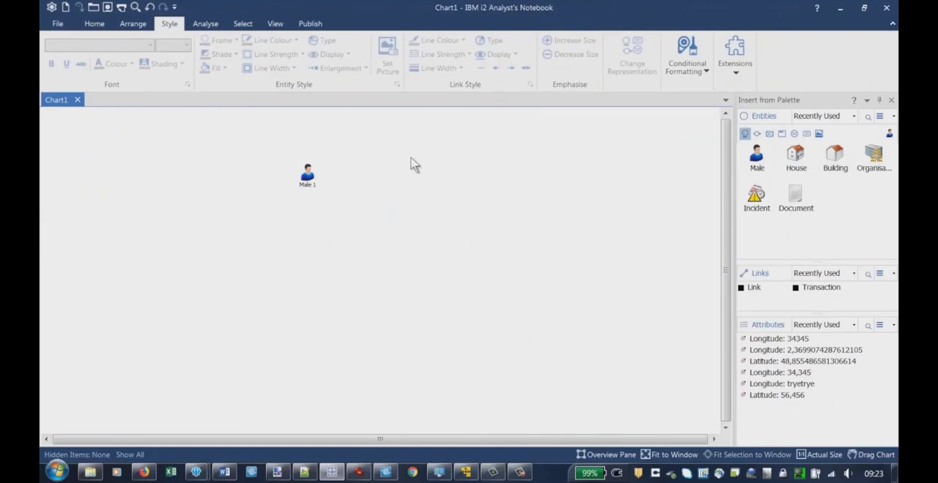
mouse_move(315, 142)
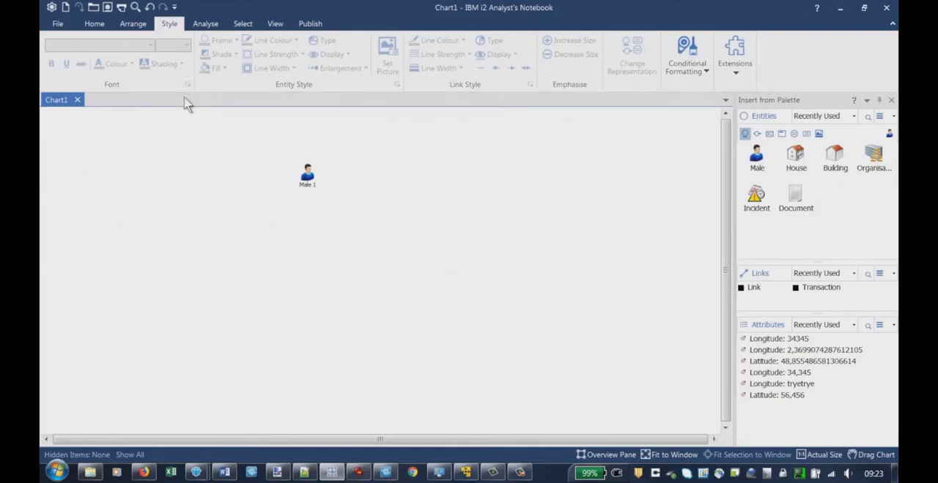
mouse_move(218, 46)
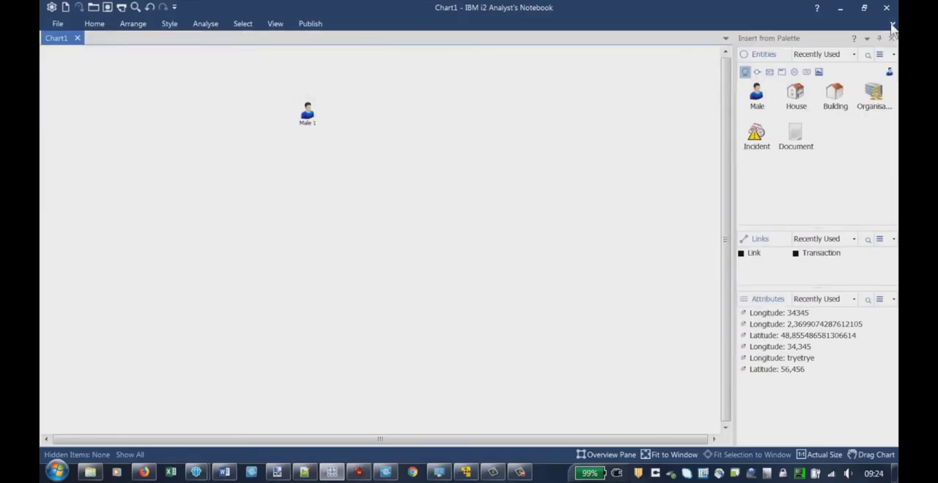
mouse_move(106, 46)
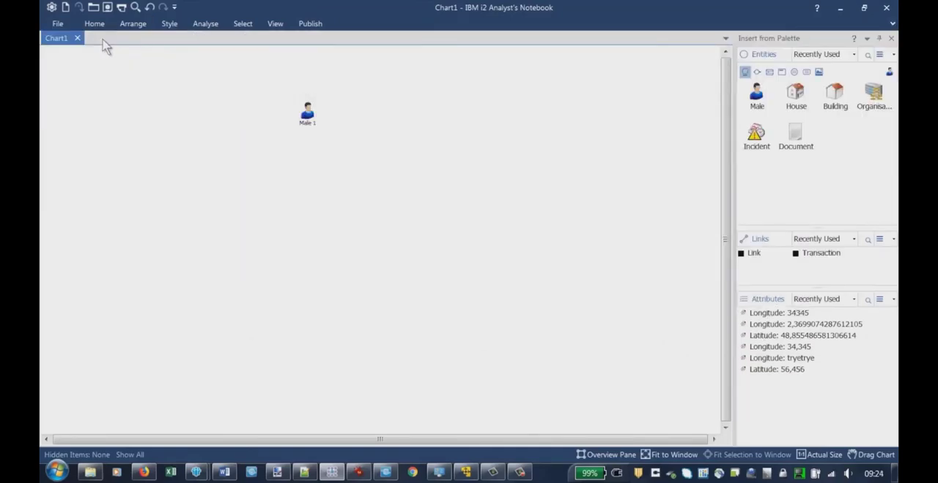
mouse_move(110, 29)
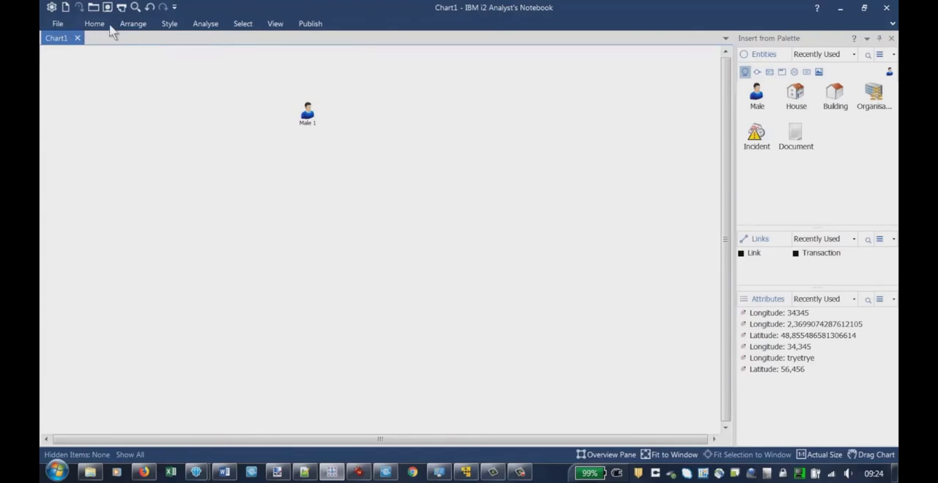
mouse_move(507, 67)
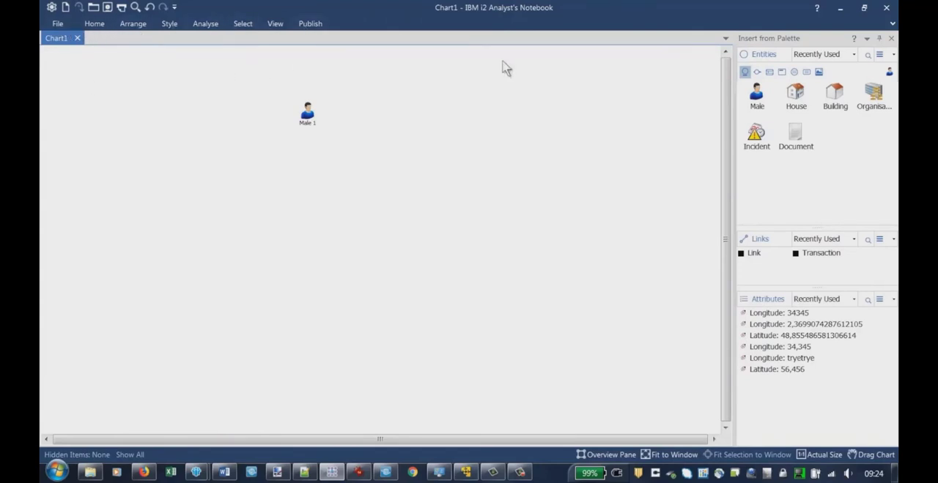
mouse_move(121, 315)
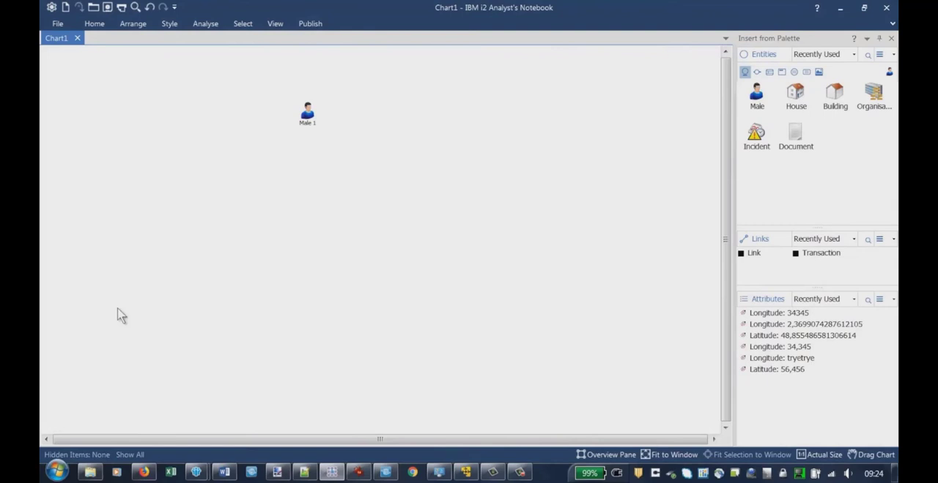
mouse_move(204, 116)
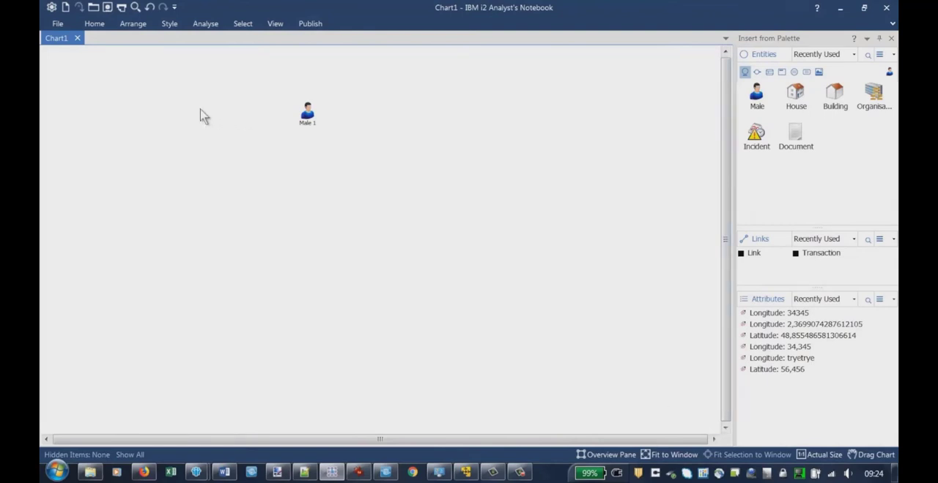
mouse_move(217, 88)
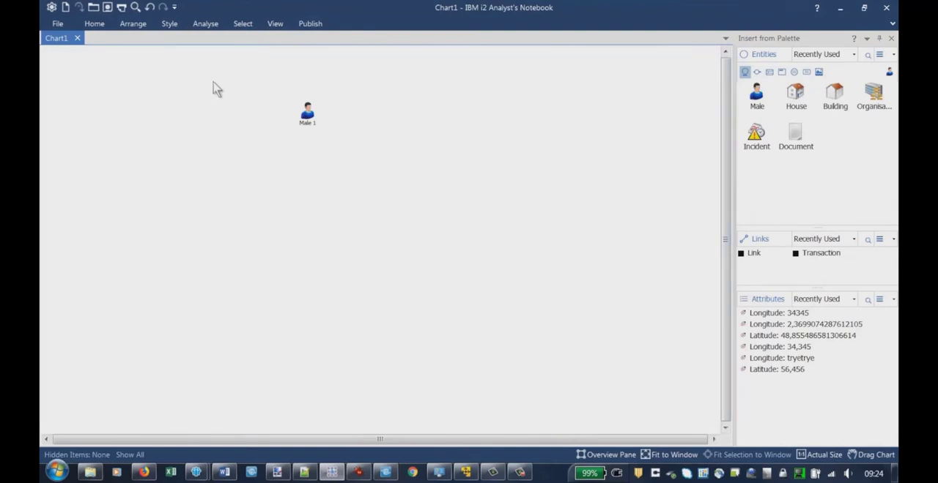
mouse_move(239, 106)
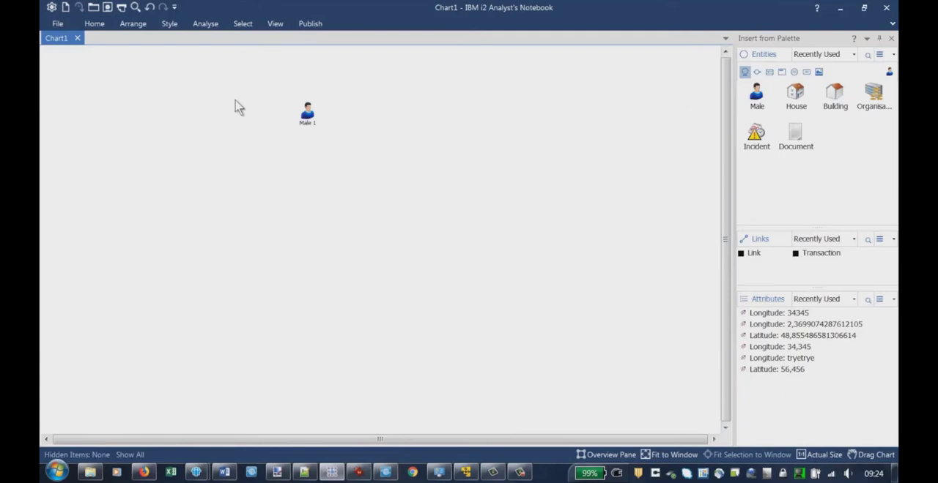
mouse_move(249, 38)
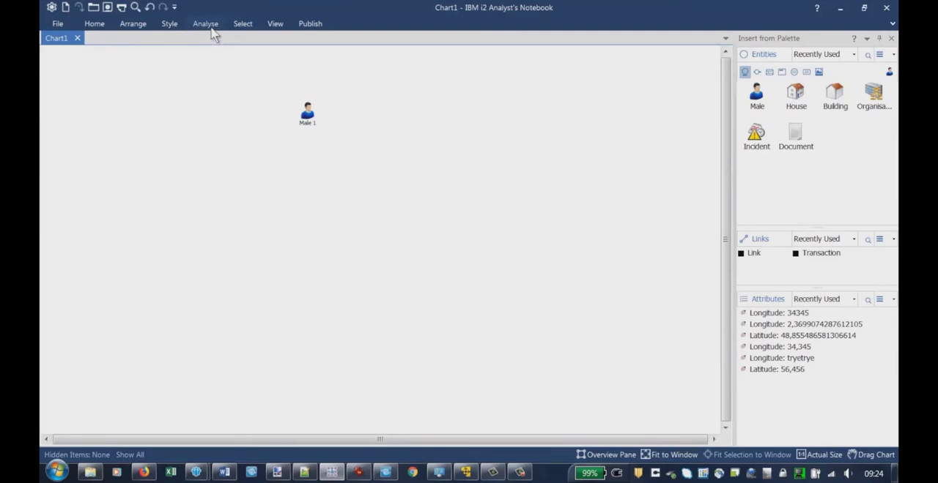
left_click(205, 24)
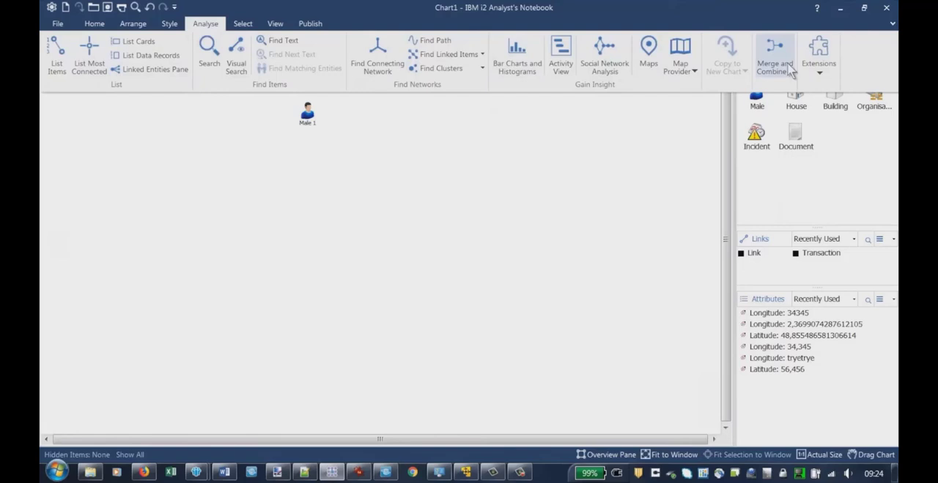
mouse_move(349, 93)
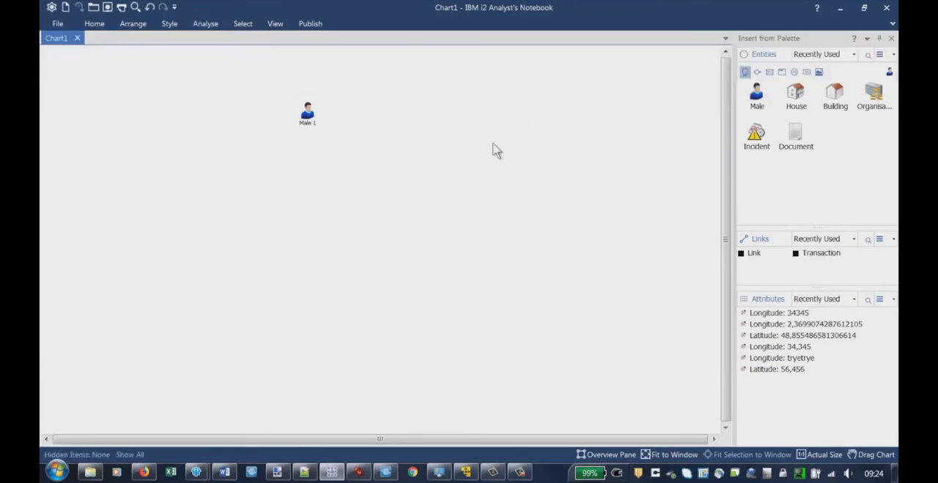
left_click(94, 23)
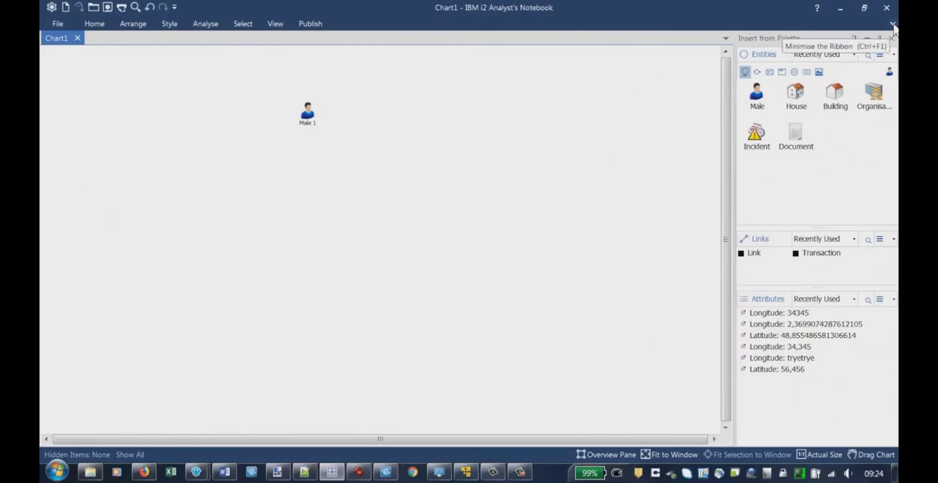
left_click(892, 26)
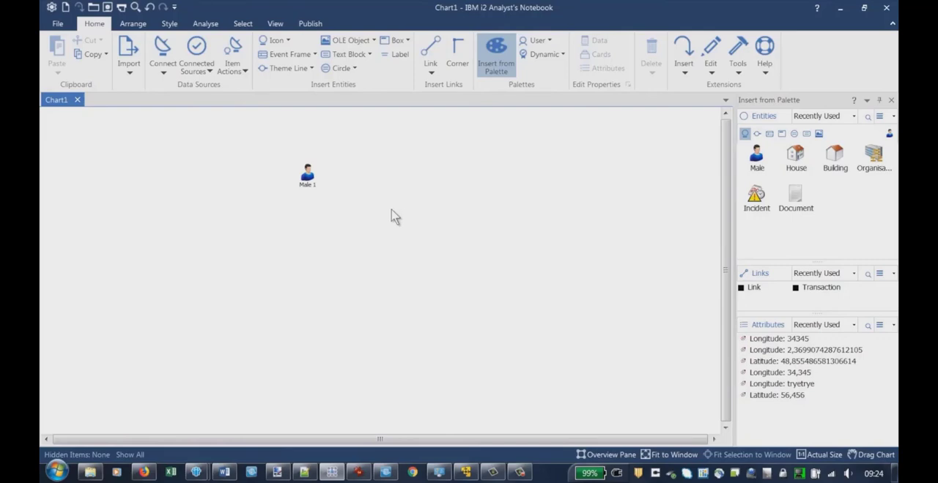
mouse_move(412, 185)
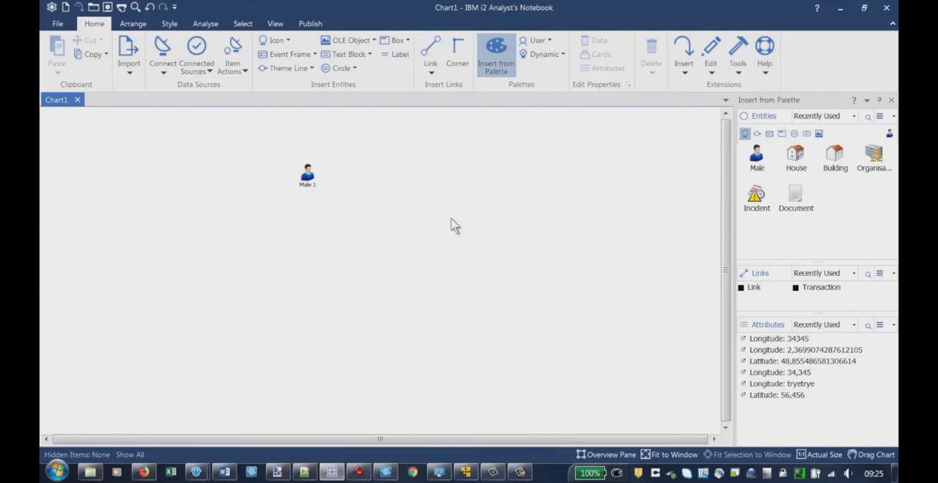
mouse_move(894, 27)
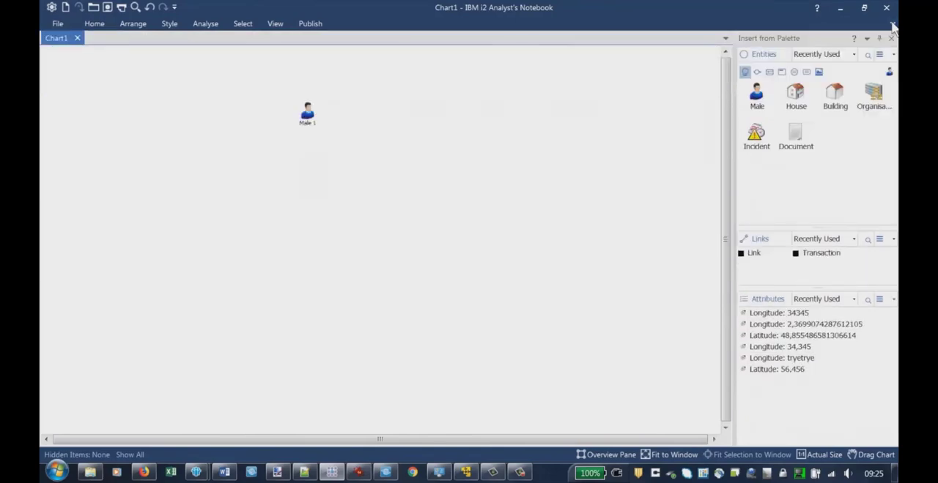
mouse_move(132, 23)
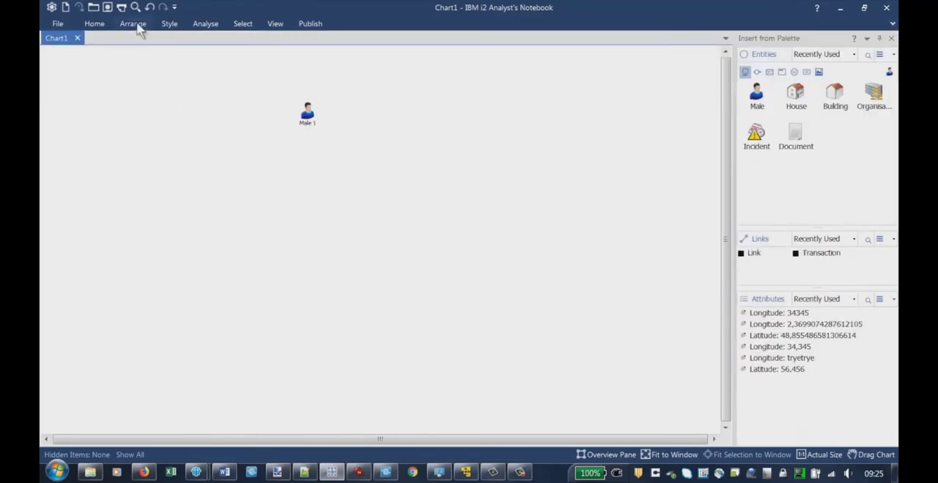
Peek at the Arrange tools, restore the ribbon permanently, and switch to View options.
left_click(133, 24)
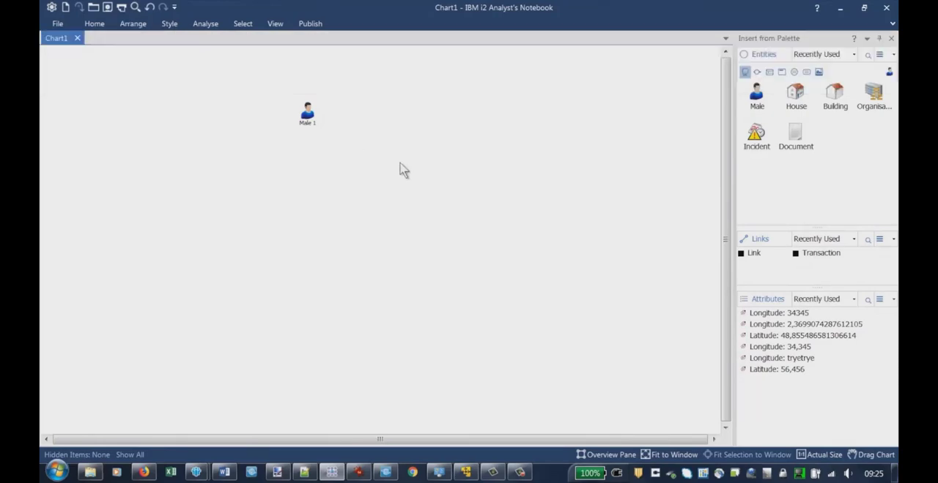
mouse_move(409, 165)
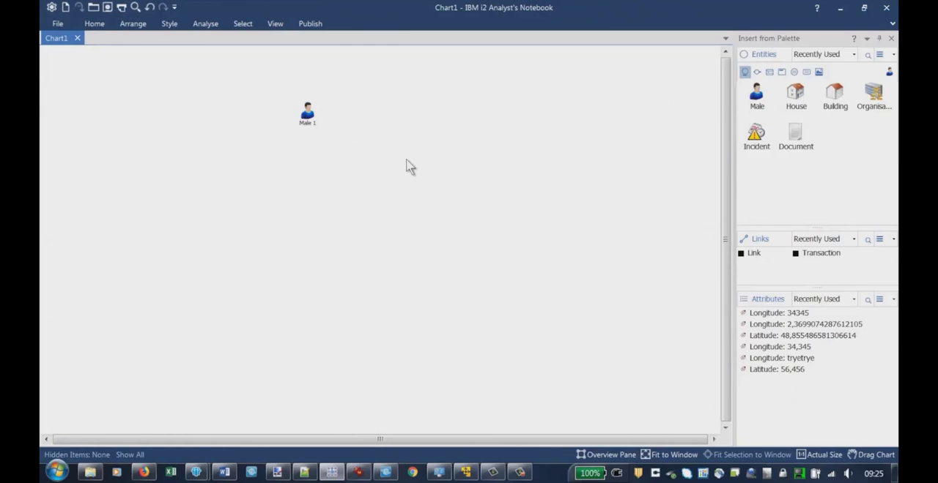
mouse_move(400, 181)
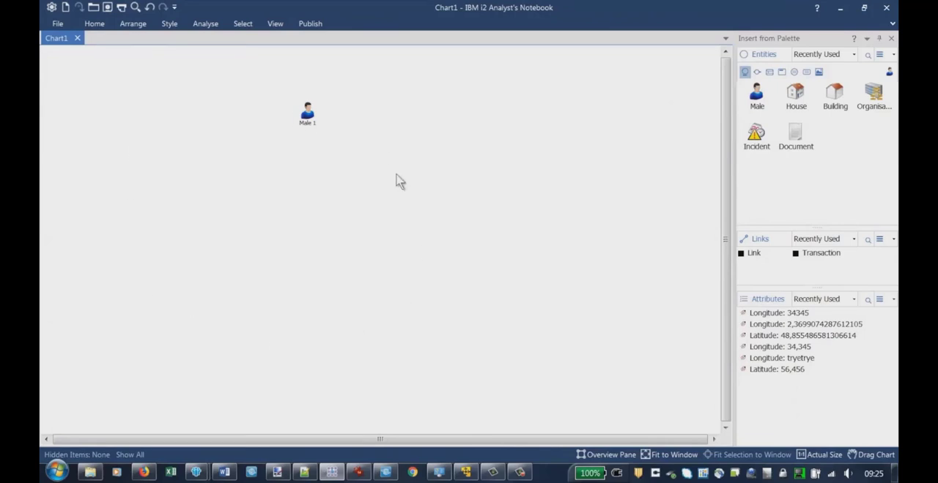
mouse_move(410, 191)
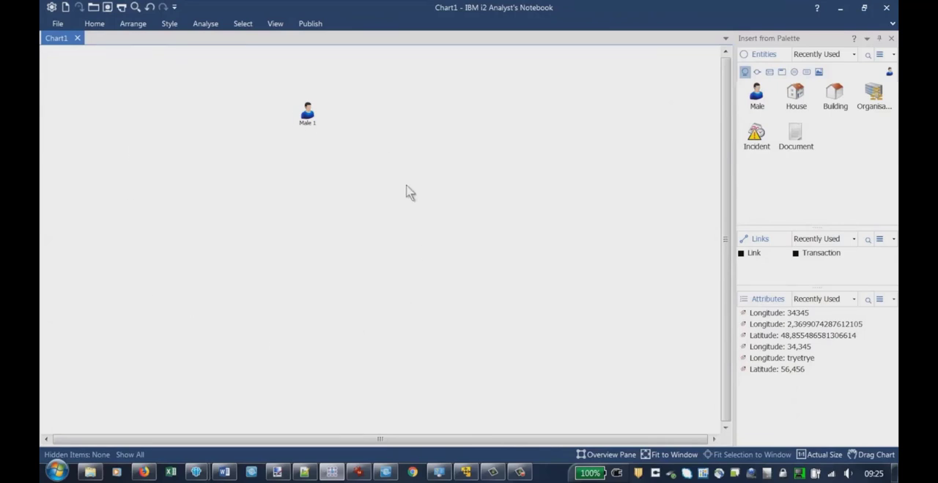
mouse_move(527, 366)
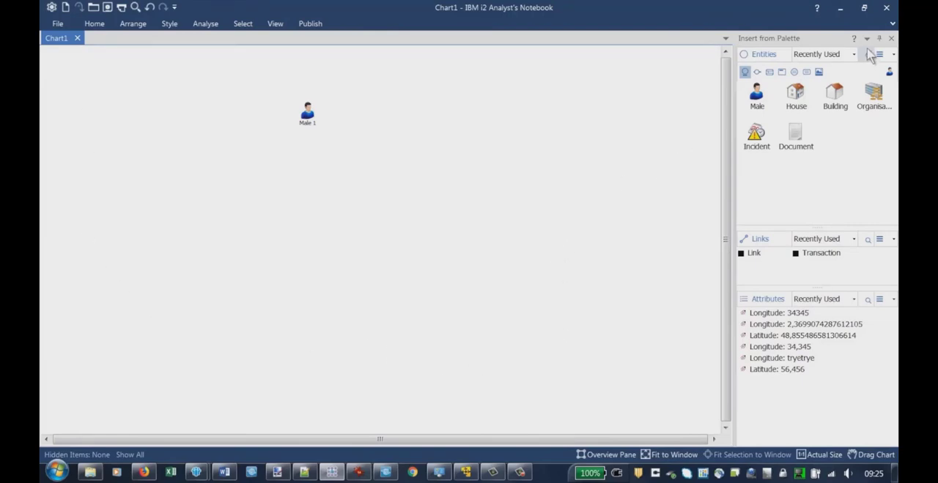
left_click(132, 23)
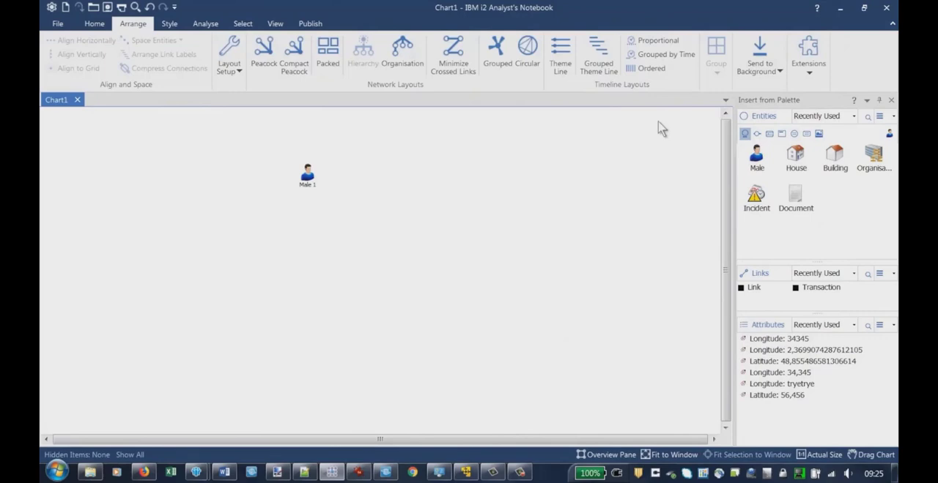
mouse_move(276, 23)
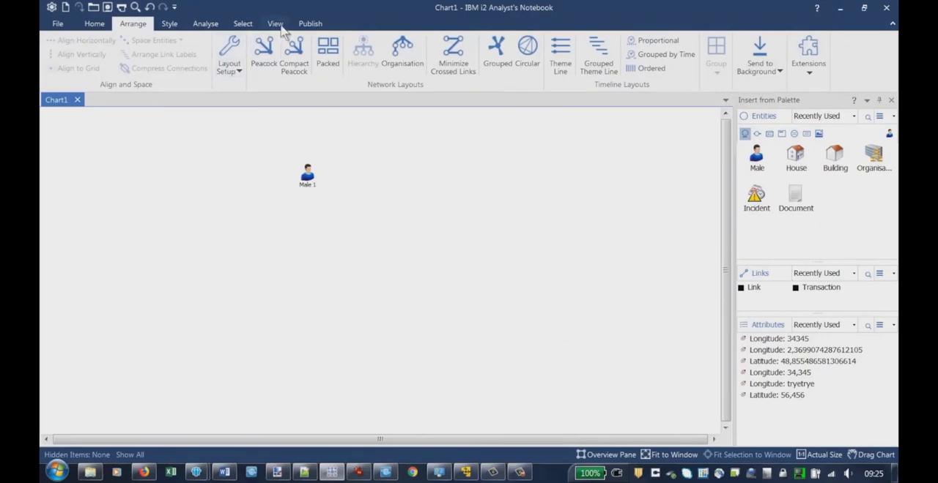
left_click(274, 23)
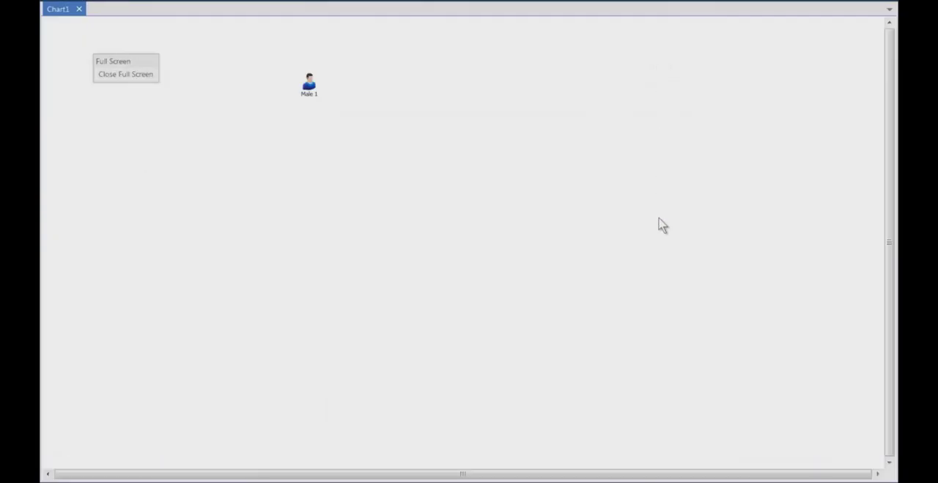
mouse_move(533, 409)
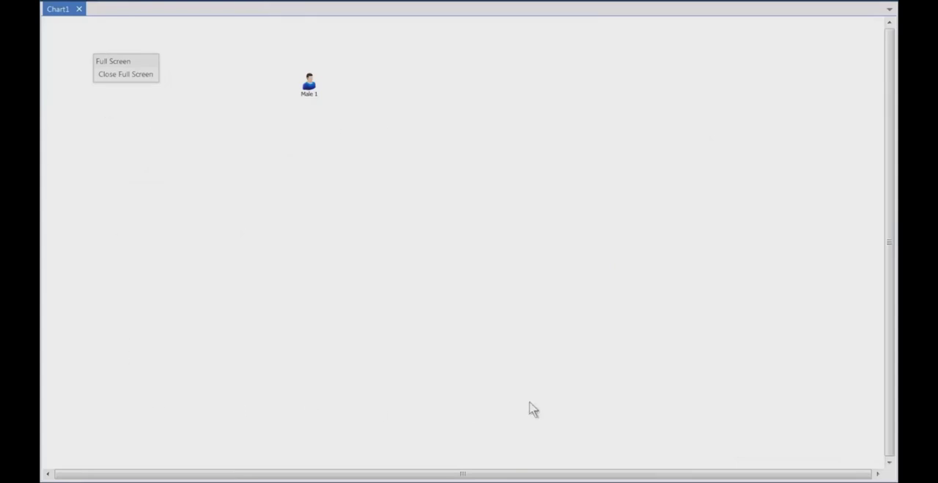
mouse_move(809, 74)
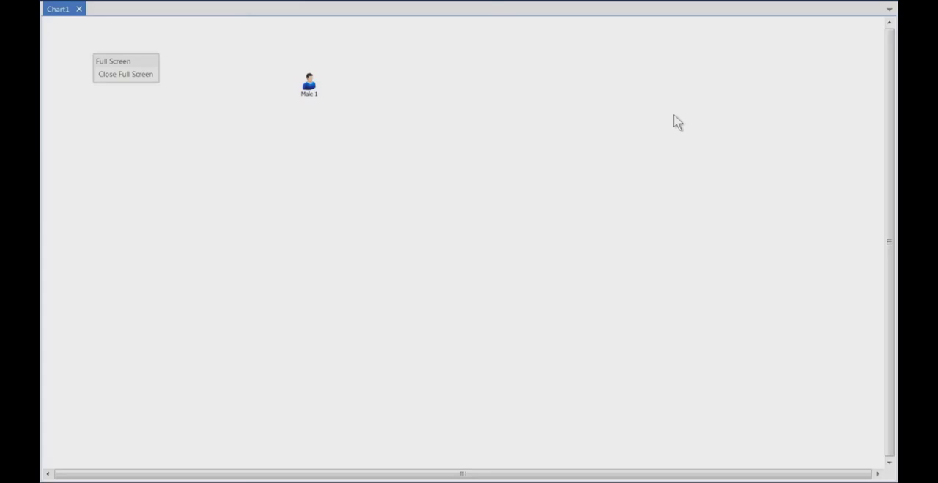
mouse_move(815, 406)
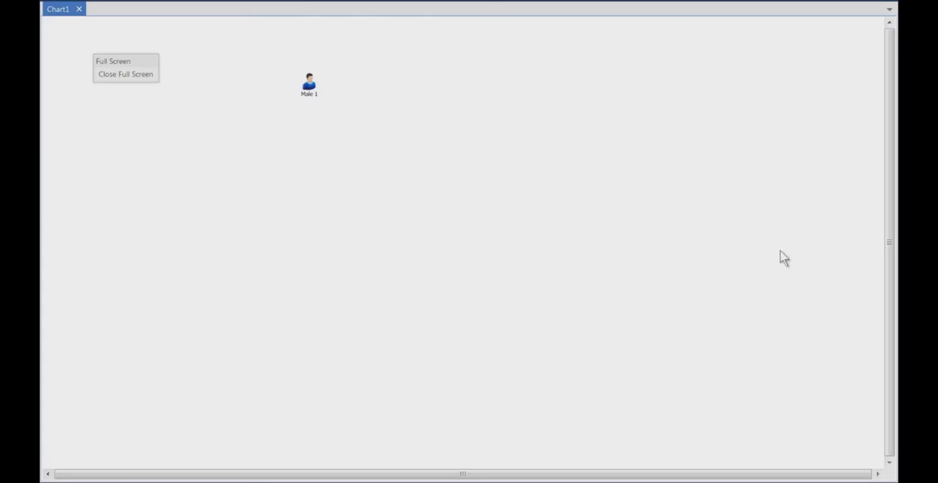
mouse_move(203, 160)
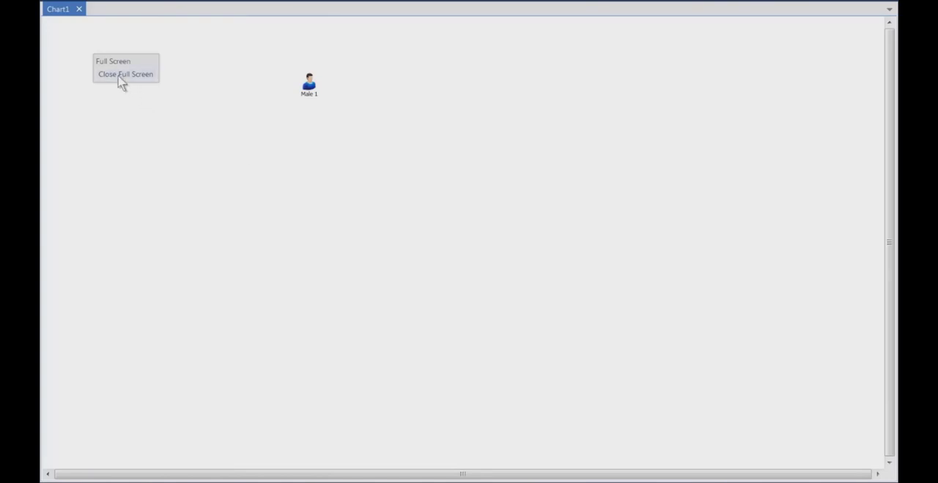
Choose Close Full Screen on the floating Full Screen toolbar.
left_click(125, 74)
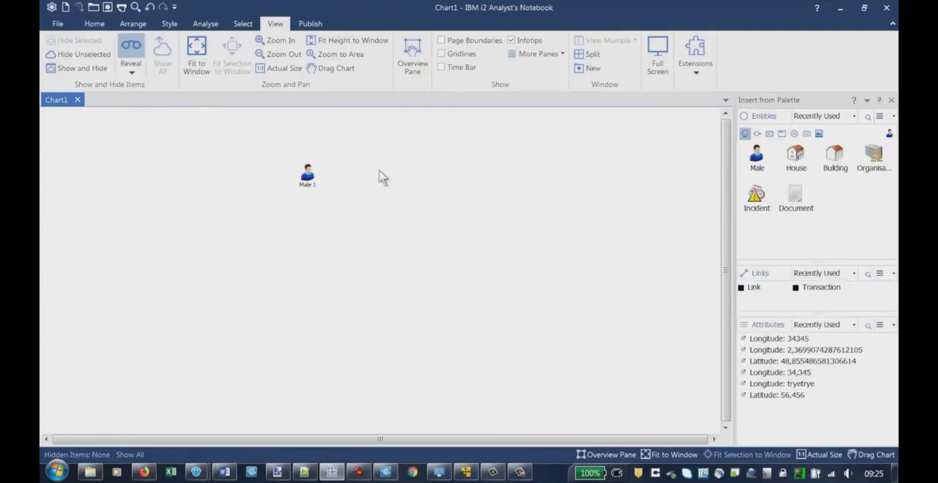
mouse_move(469, 193)
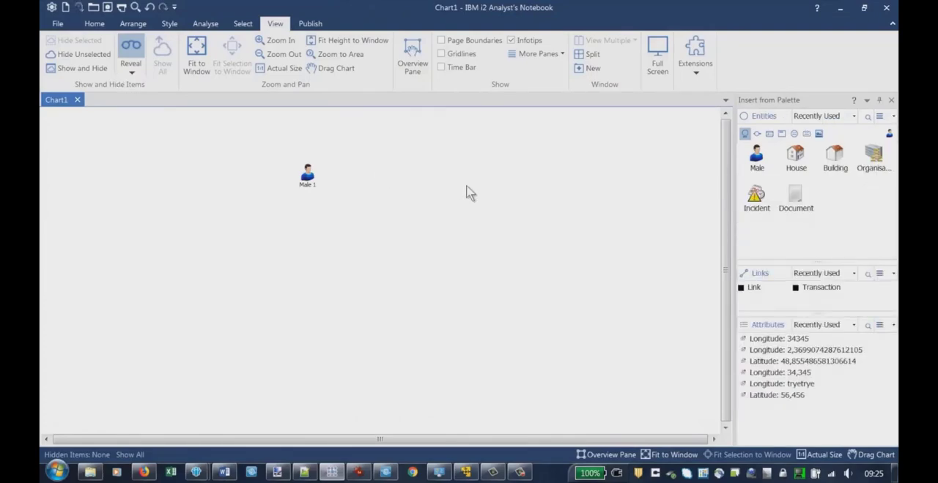